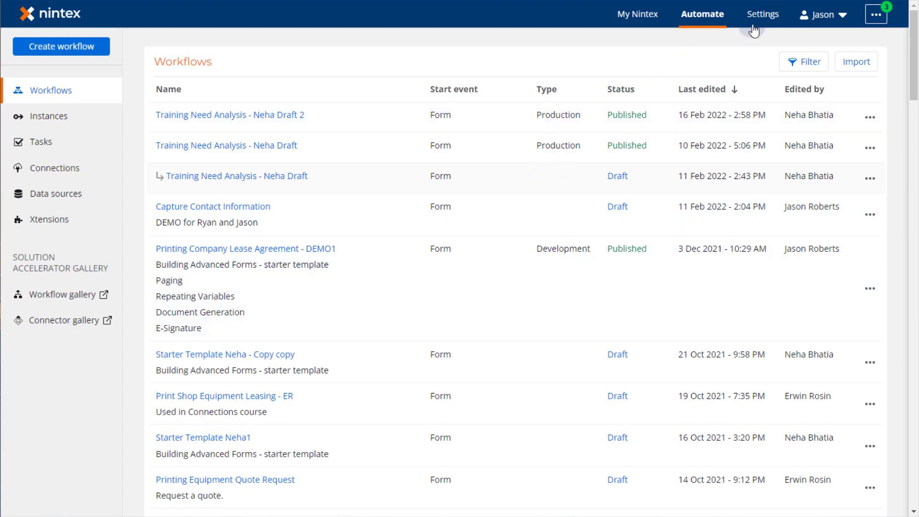
# Go to tenant Settings and the SharePoint Online integration page, currently empty
pyautogui.click(763, 14)
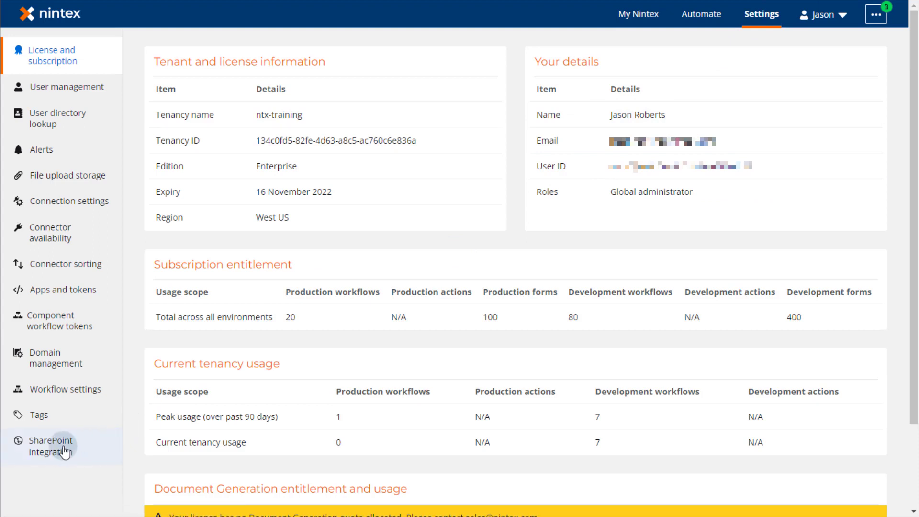
pyautogui.click(51, 446)
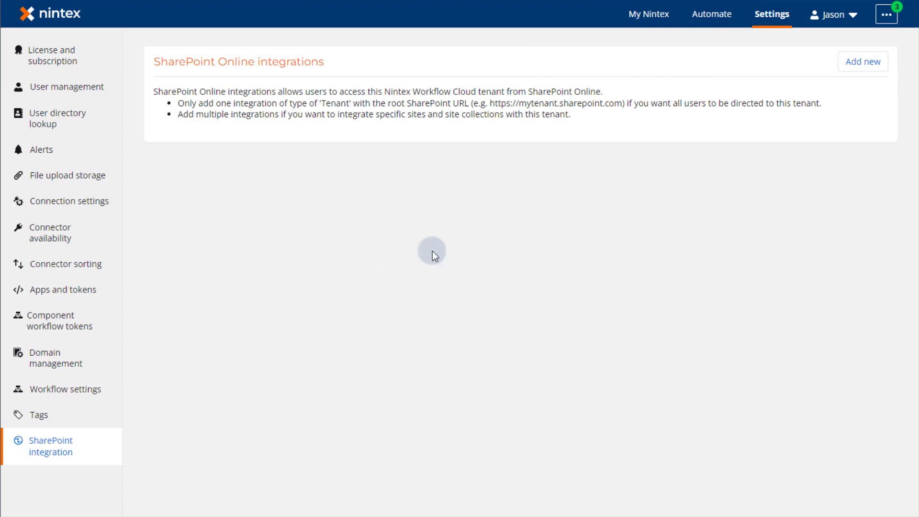
# Start a new SharePoint Online integration and list the available connections
pyautogui.click(861, 62)
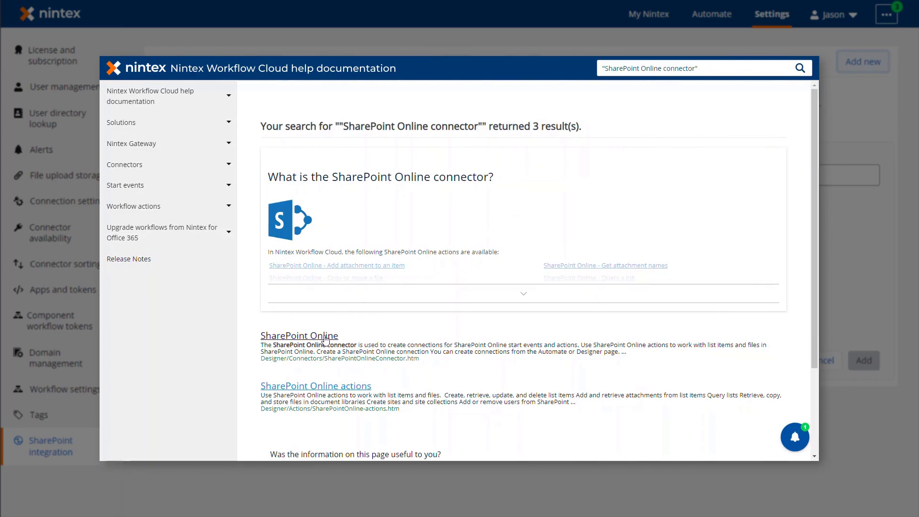
pyautogui.click(299, 335)
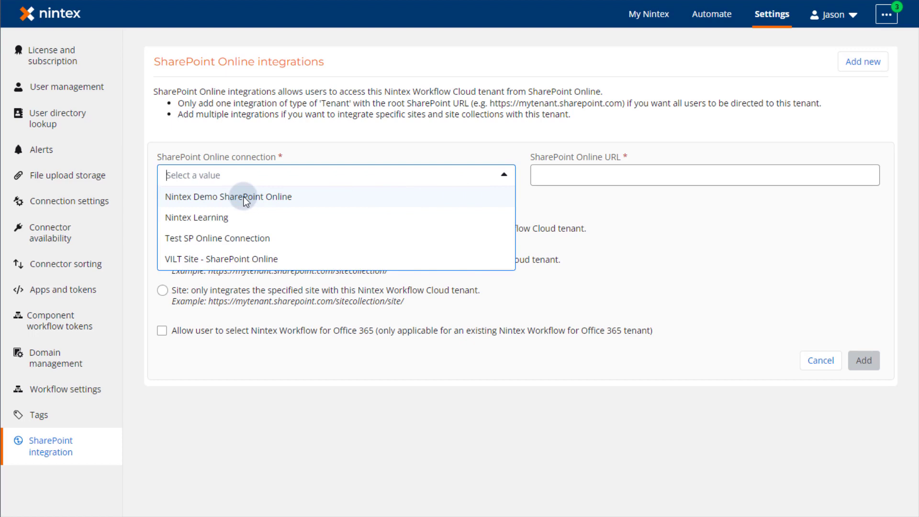
# Choose the Nintex Demo SharePoint Online connection and the Site type, leaving the URL empty
pyautogui.click(228, 197)
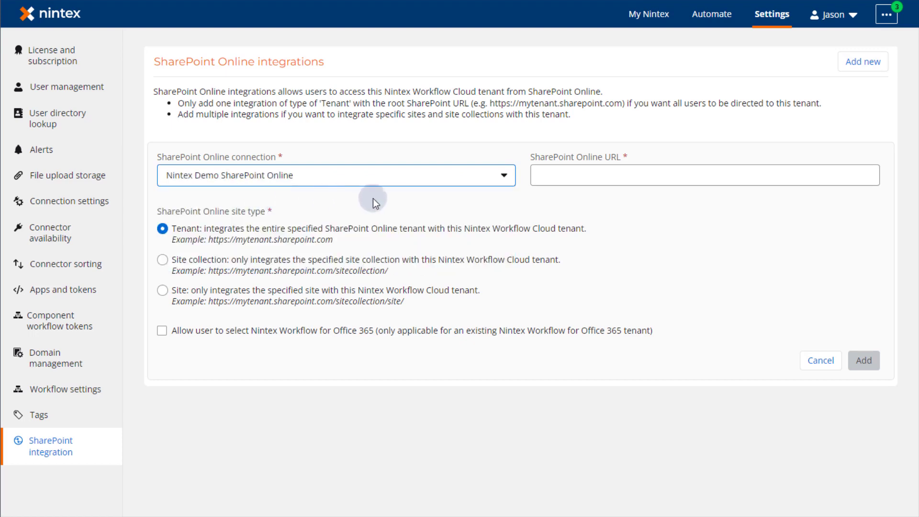
pyautogui.moveTo(400, 202)
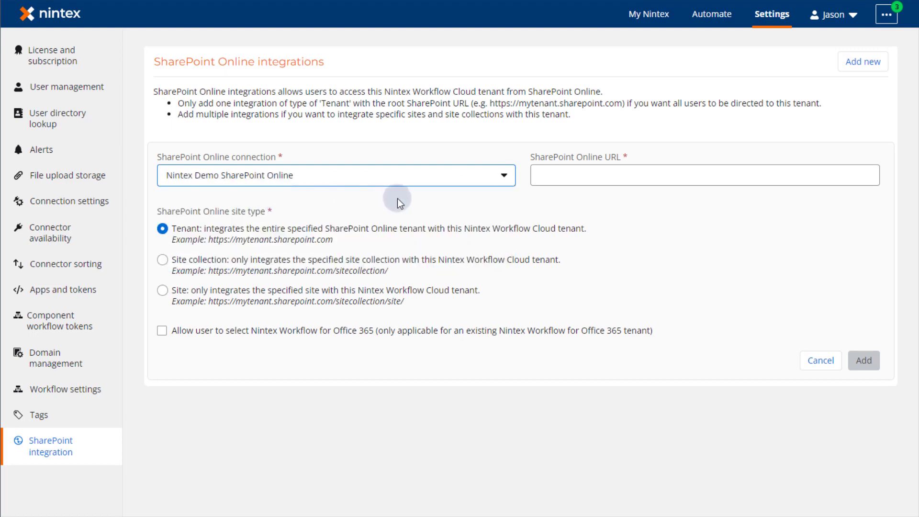
pyautogui.moveTo(244, 246)
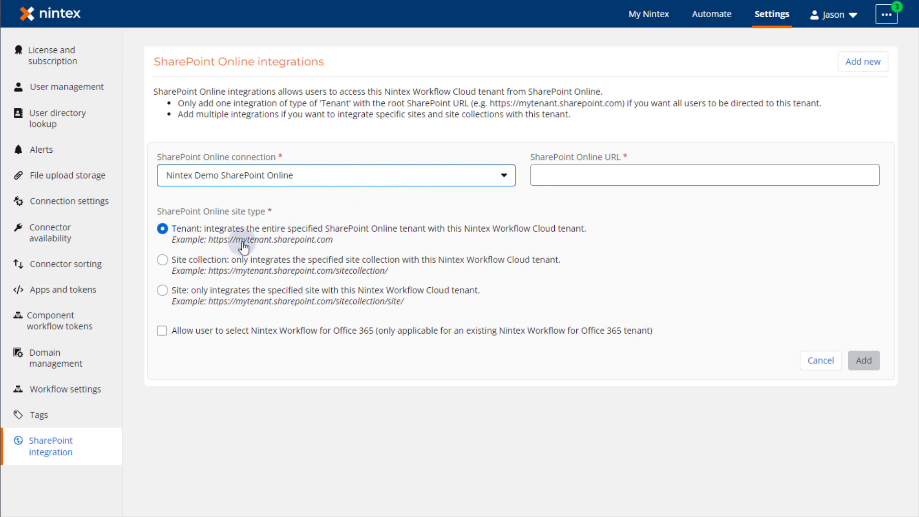
pyautogui.click(163, 290)
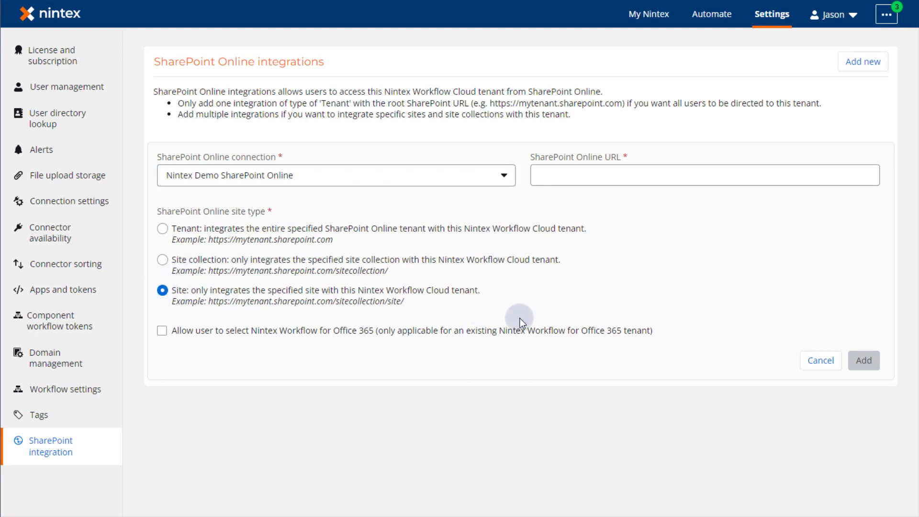
pyautogui.moveTo(538, 321)
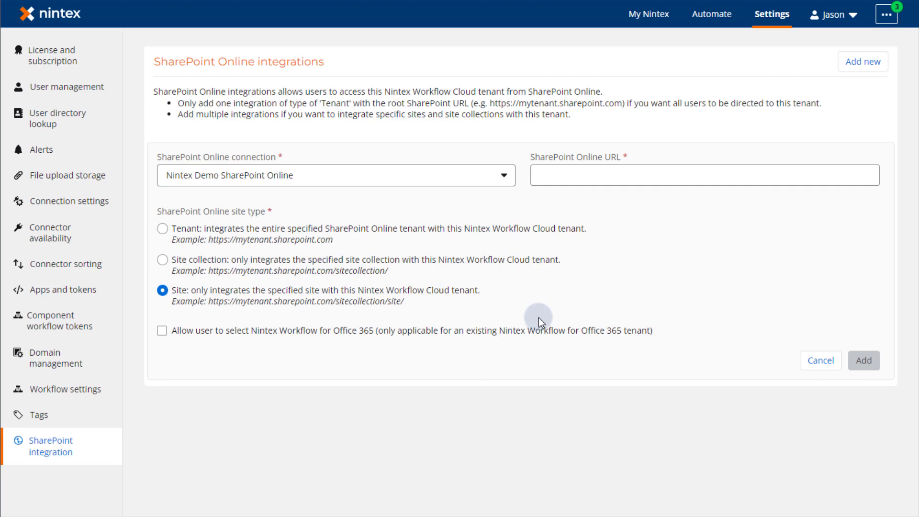
pyautogui.click(704, 175)
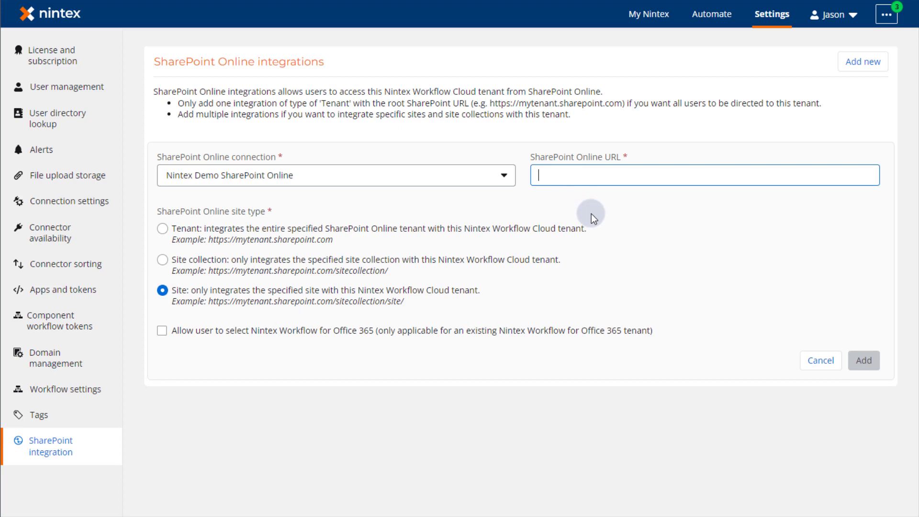
pyautogui.write('https://nintexo365support01.sharepoint.com/sites/NintexLearning/MiltonStaple/')
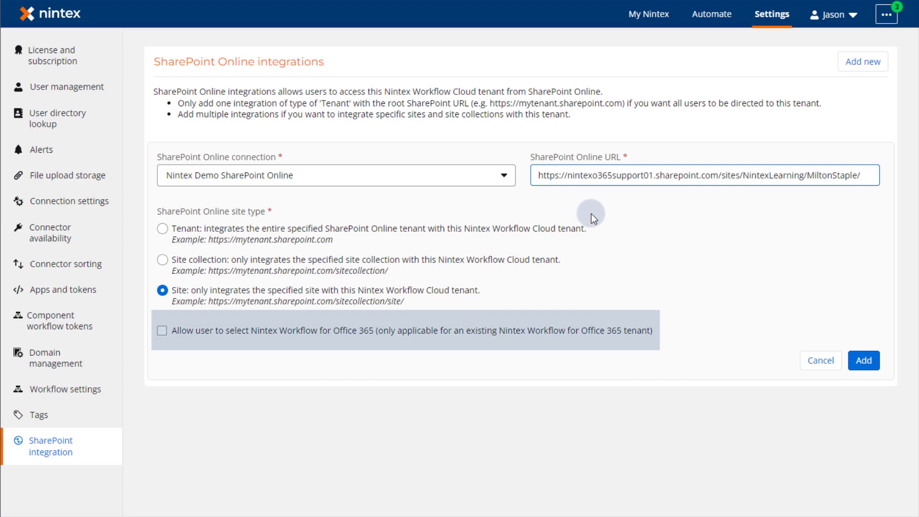
pyautogui.click(873, 174)
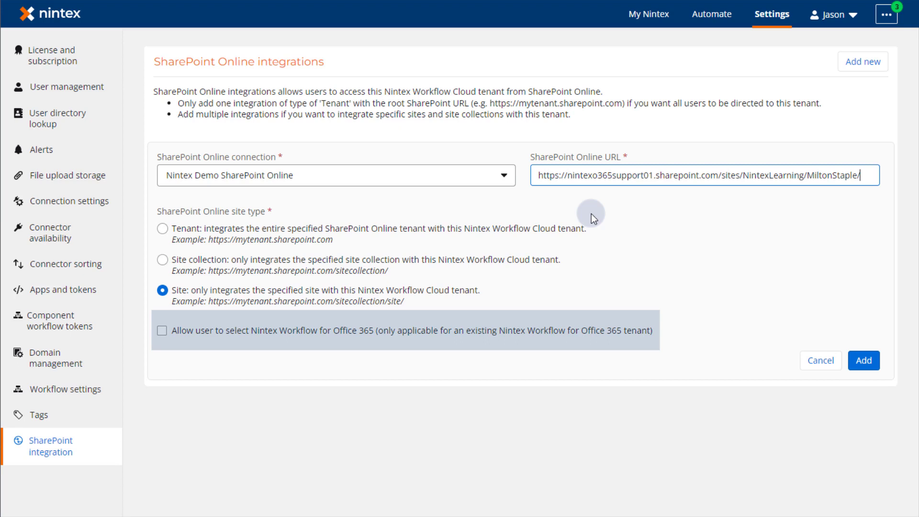
pyautogui.moveTo(438, 276)
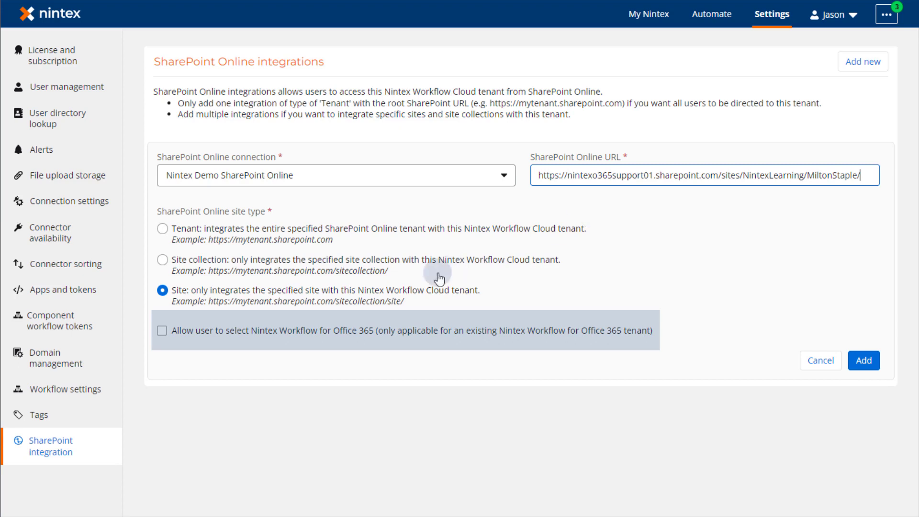
pyautogui.click(163, 330)
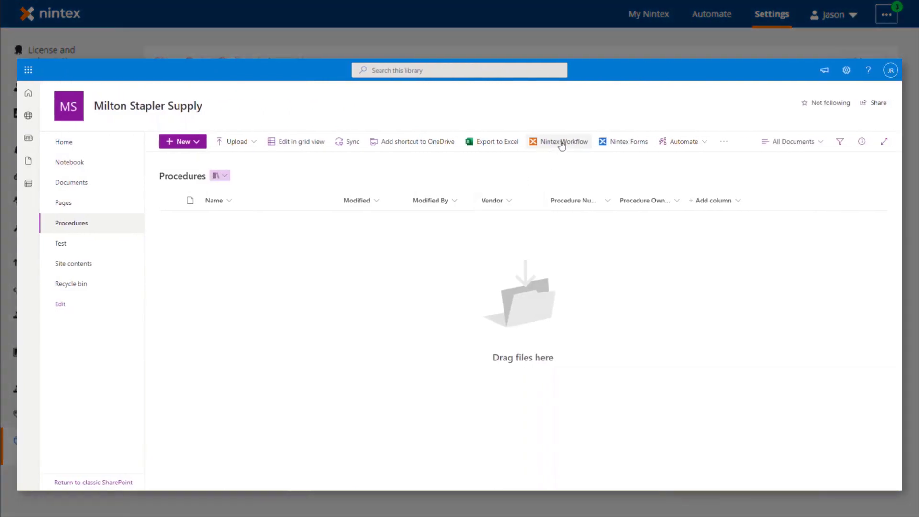
# Launch Nintex Workflow Cloud from the Procedures library, dismissing the app chooser, to see its empty workflows list
pyautogui.click(563, 142)
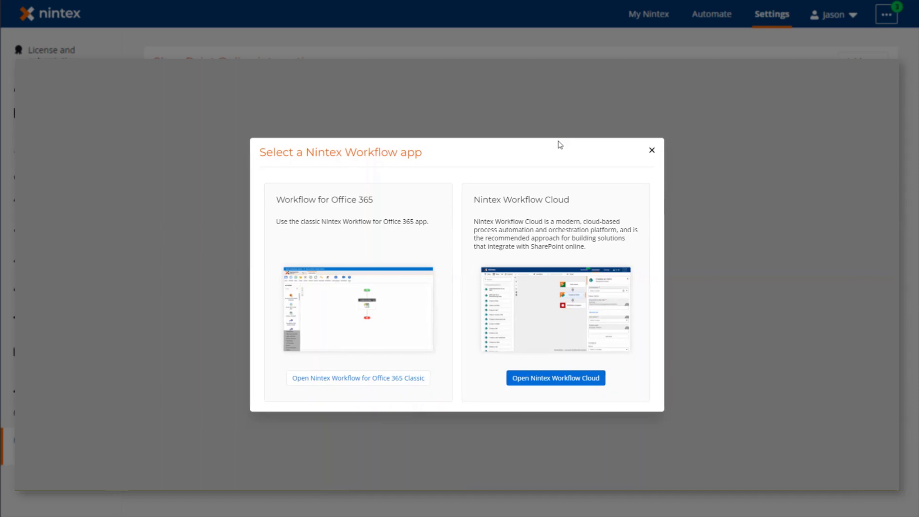
pyautogui.click(651, 151)
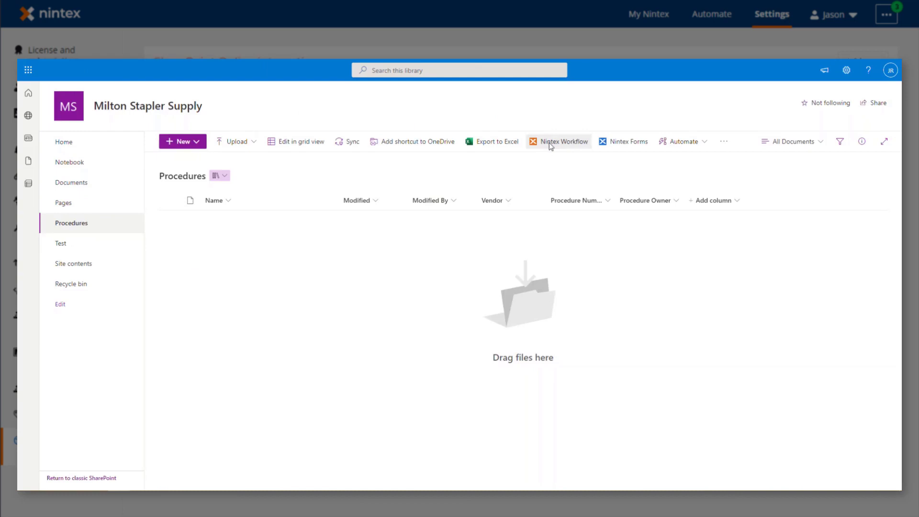
pyautogui.click(562, 141)
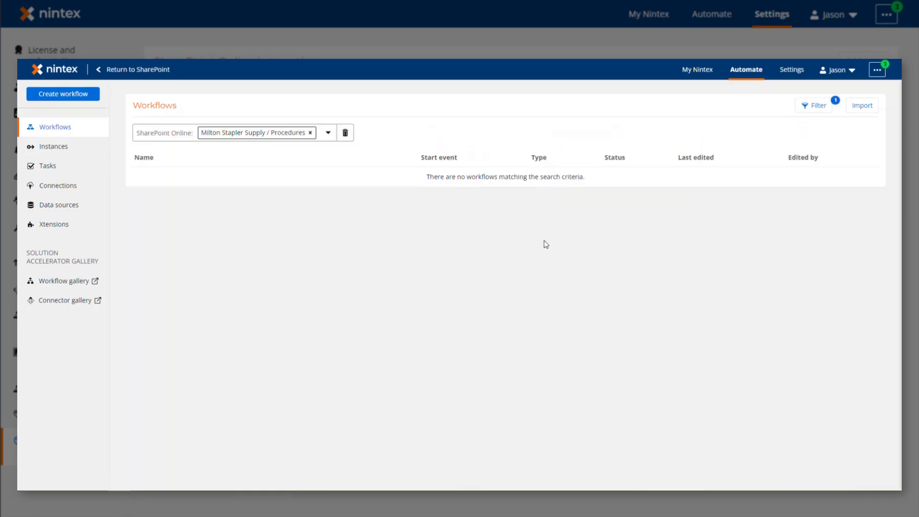
pyautogui.moveTo(546, 260)
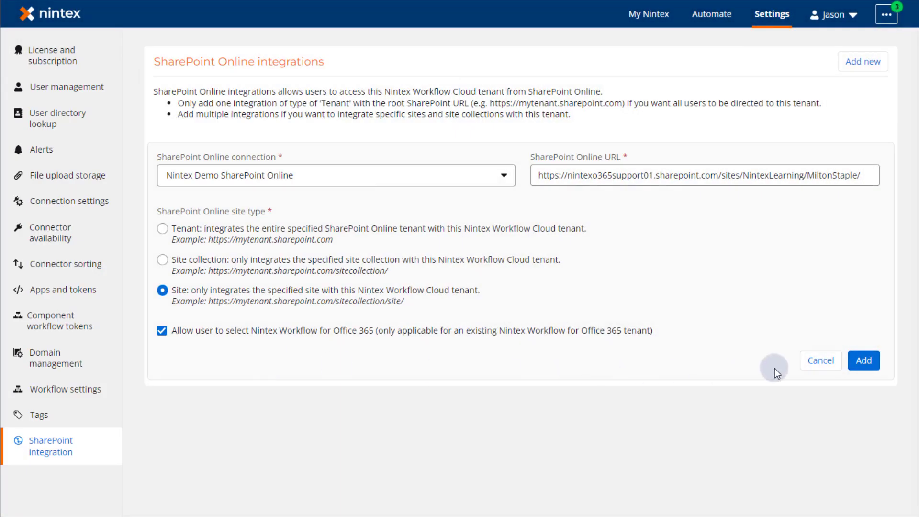
# Allow users to select Nintex Workflow for Office 365 and save the integration
pyautogui.click(863, 360)
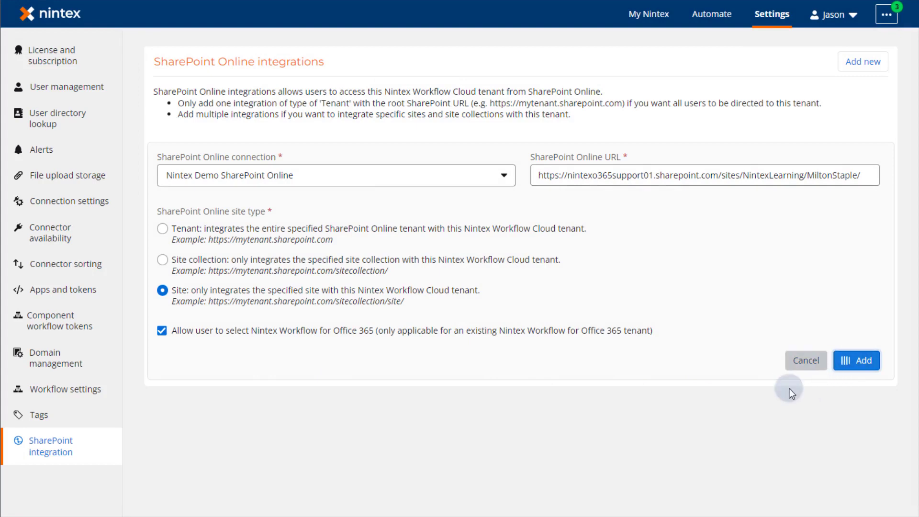
pyautogui.moveTo(654, 397)
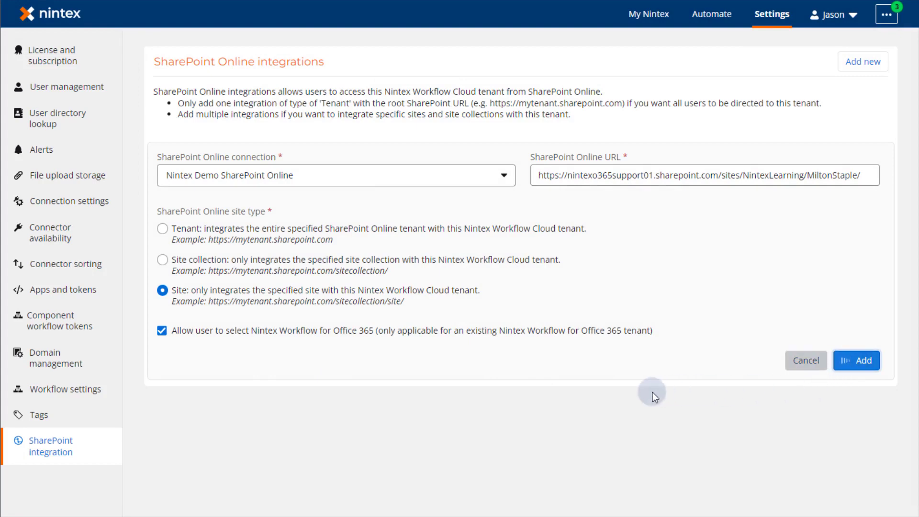
# Confirm the new row: MiltonStaple site URL, type Site, Office 365 selection Yes
pyautogui.click(856, 360)
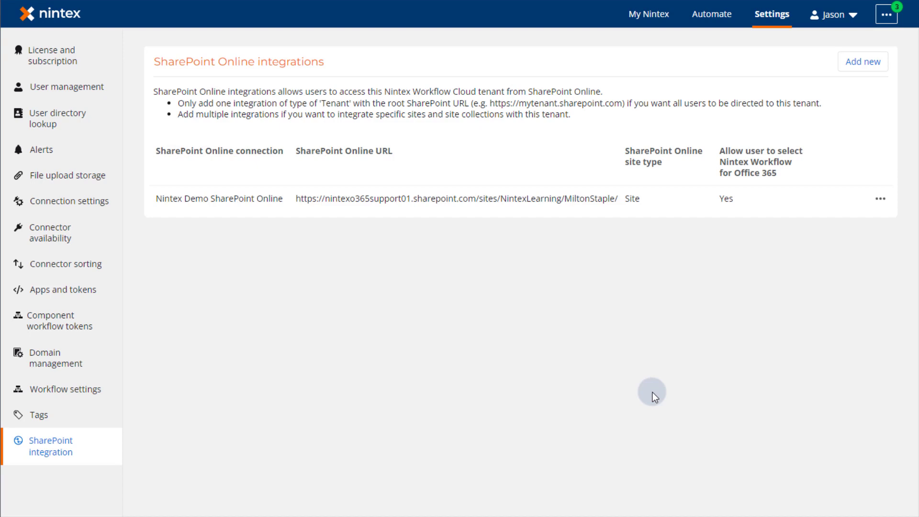
pyautogui.click(457, 198)
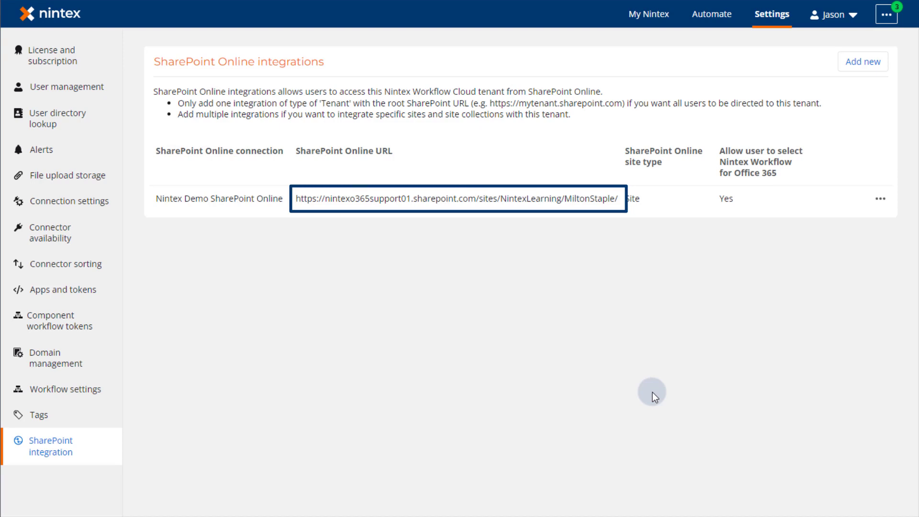